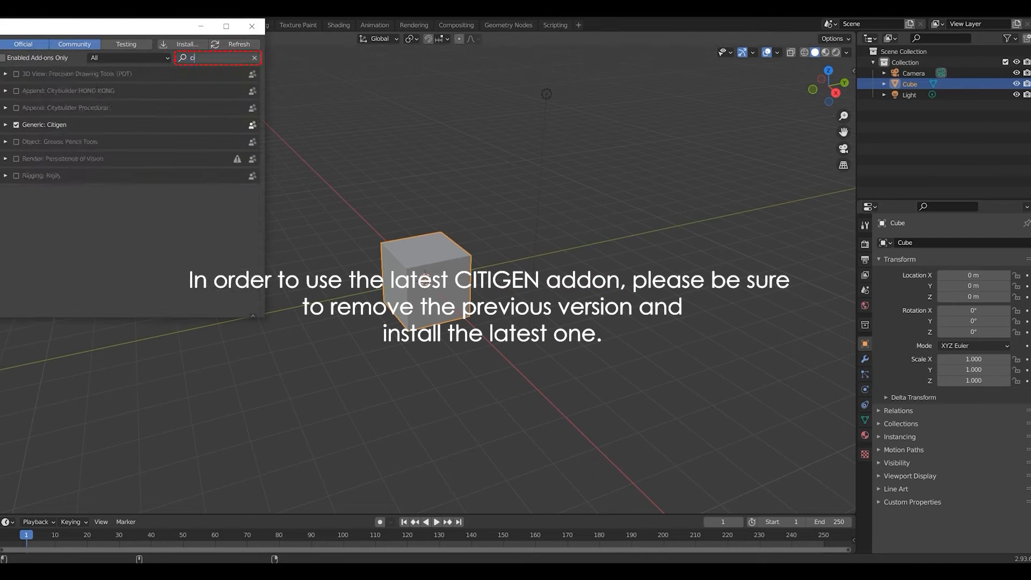
Install the Citigen (v.1.6).zip add-on file from the Preferences add-on browser
{"action": "left_click", "coordinate": [186, 44]}
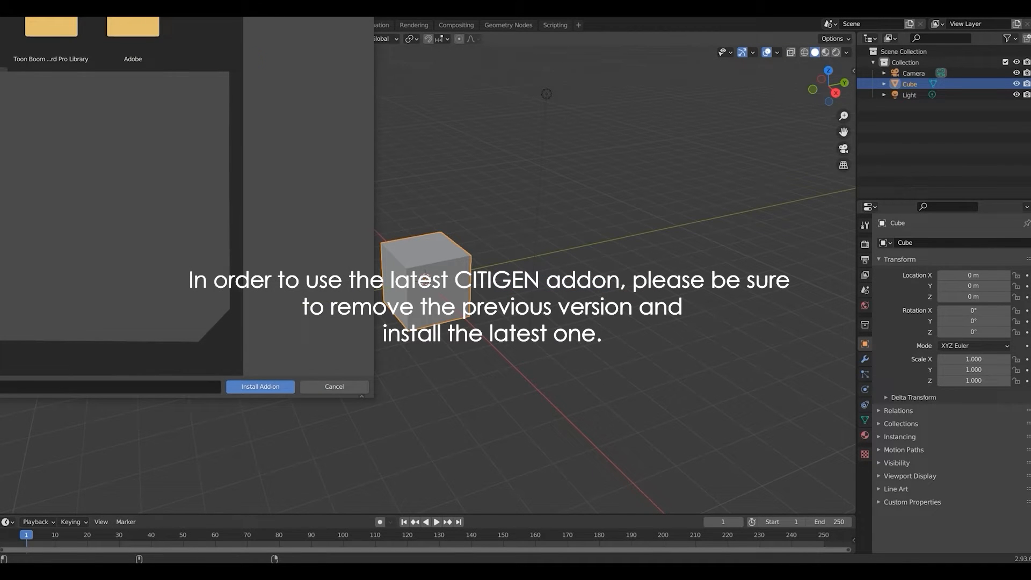
{"action": "left_click", "coordinate": [133, 32]}
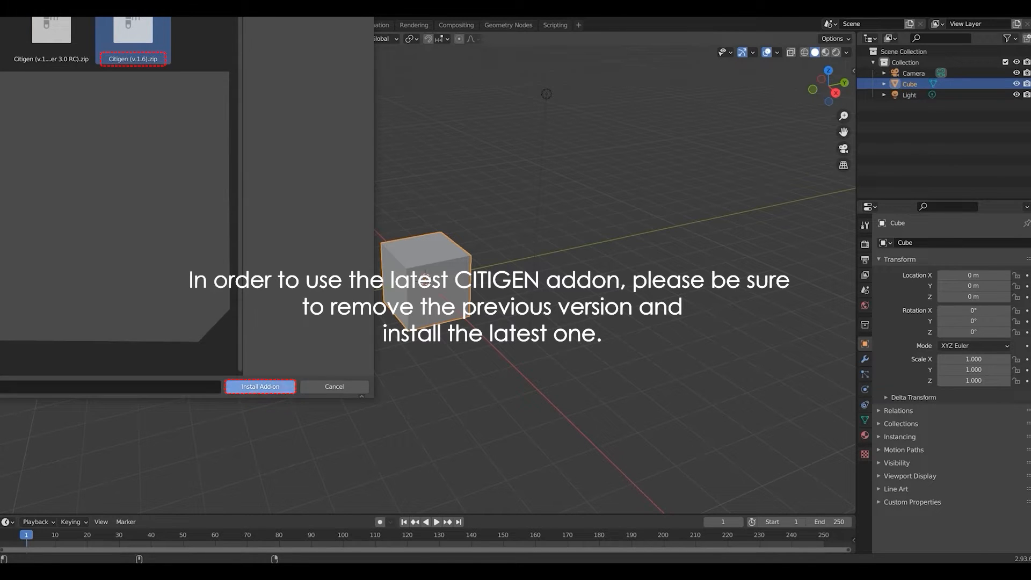
{"action": "left_click", "coordinate": [260, 386]}
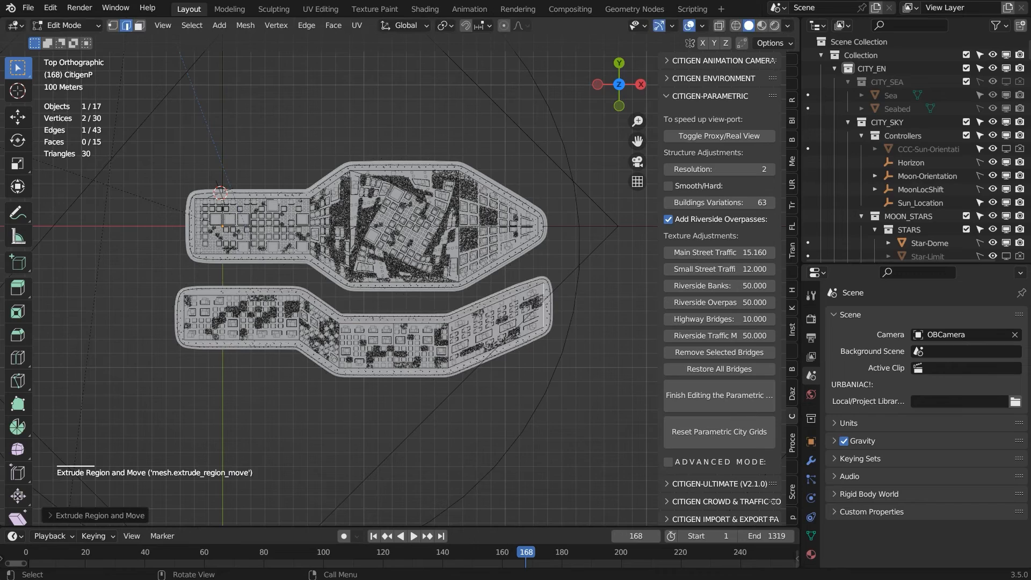
Extrude part of the city grid outline in Edit Mode
{"action": "key", "text": "r"}
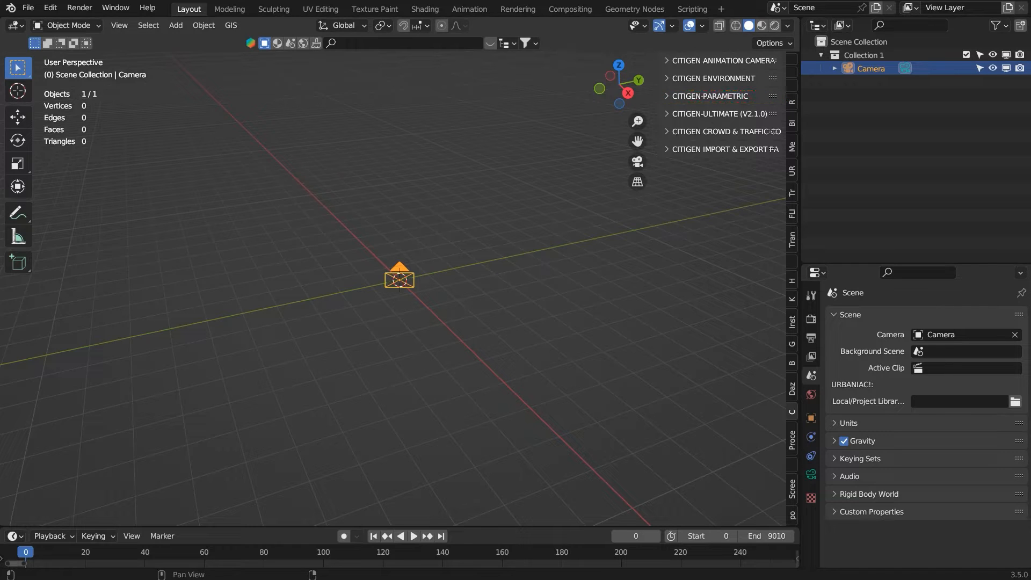
Add a parametric city from the CITIGEN-PARAMETRIC panel, reset its grids, and enter grid editing
{"action": "left_click", "coordinate": [709, 96]}
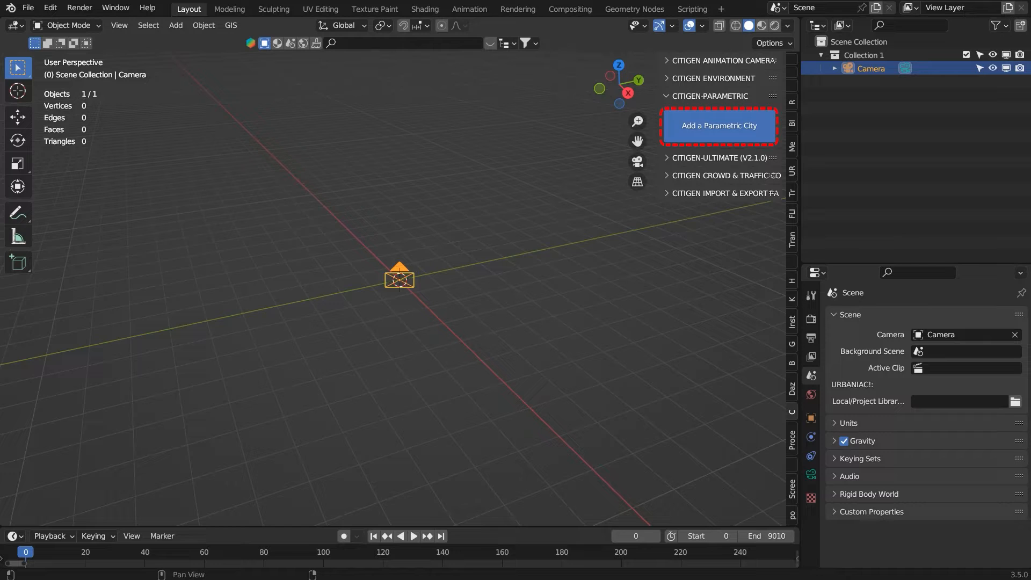
{"action": "left_click", "coordinate": [719, 126]}
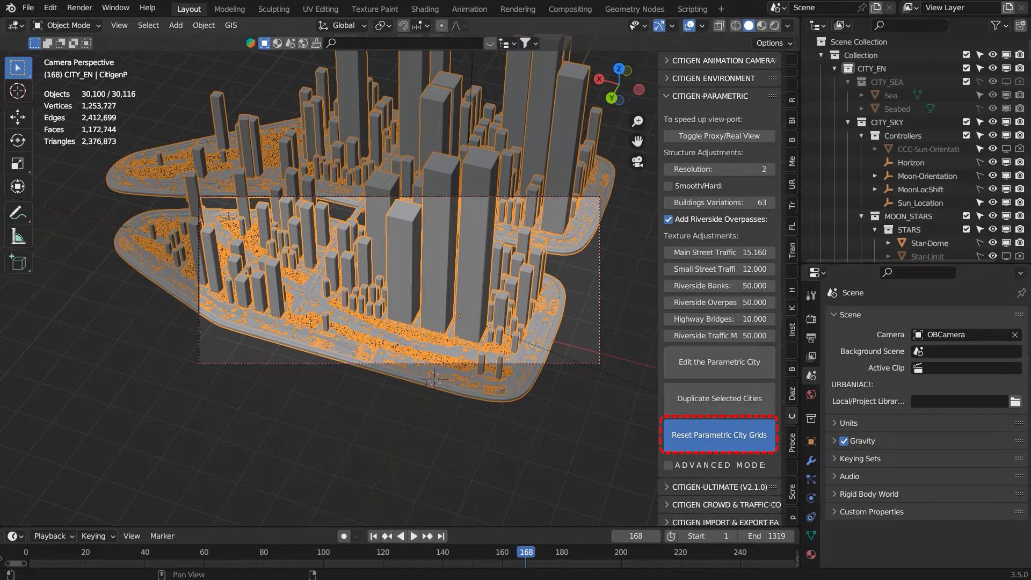
{"action": "left_click", "coordinate": [719, 435]}
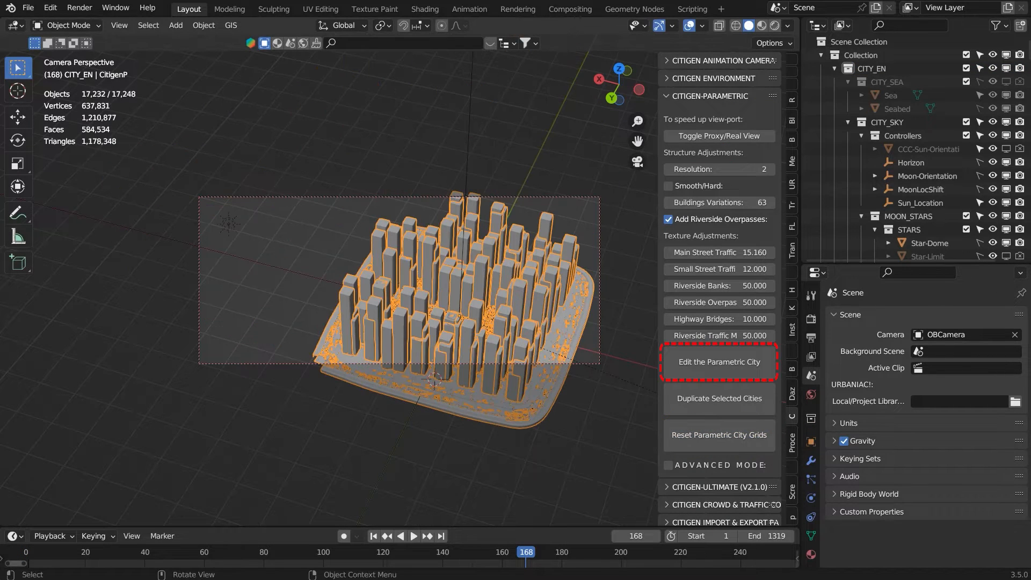
{"action": "left_click", "coordinate": [719, 362]}
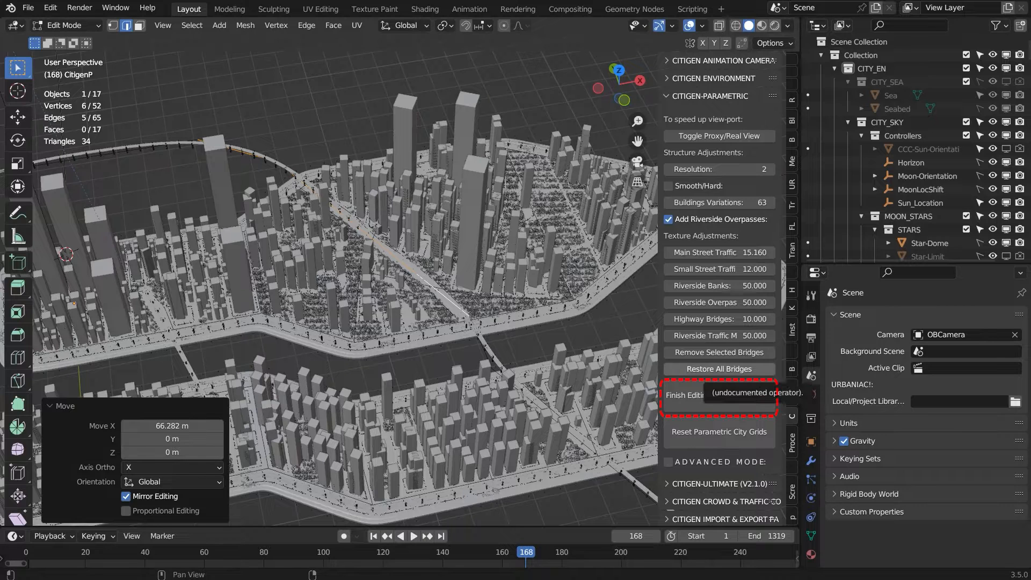
{"action": "mouse_move", "coordinate": [719, 394]}
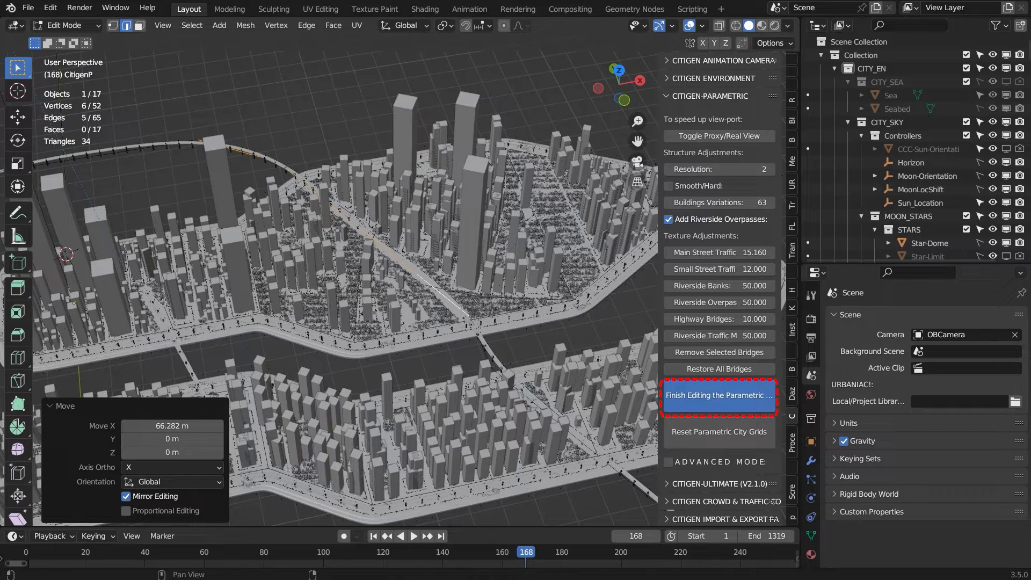
Finish editing so the city regenerates with the grid moved about 66 m along X
{"action": "left_click", "coordinate": [719, 395]}
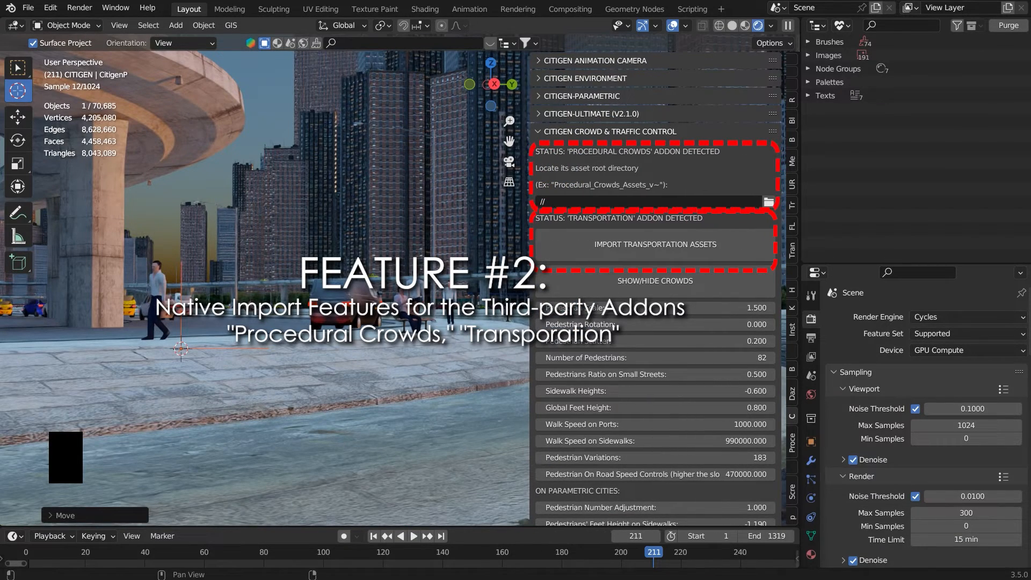
Set the crowd asset root directory to the Procedural_Crowds_Assets_v1.1.0 folder
{"action": "left_click", "coordinate": [768, 200]}
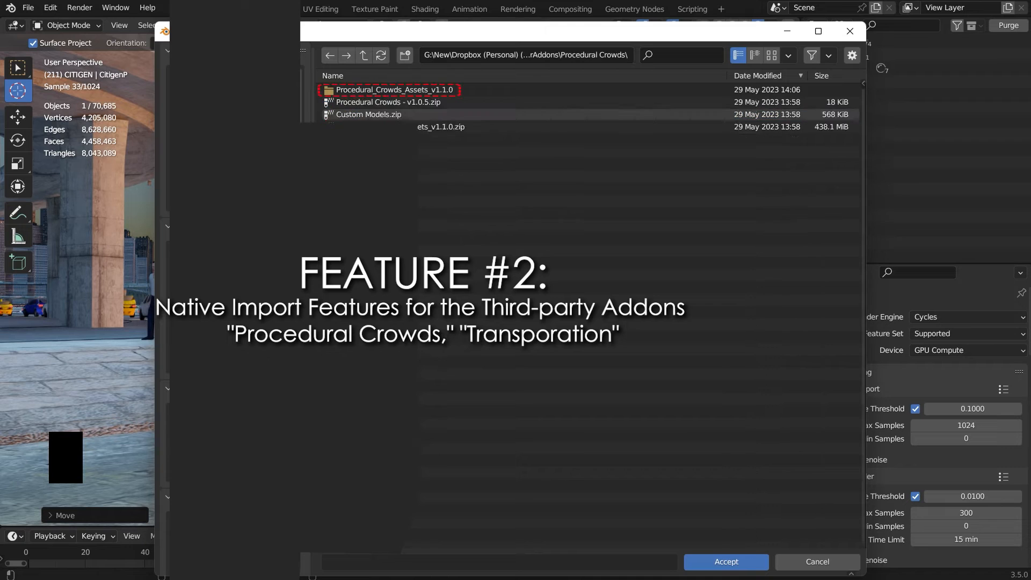
{"action": "left_click", "coordinate": [726, 561]}
{"action": "type", "text": "f"}
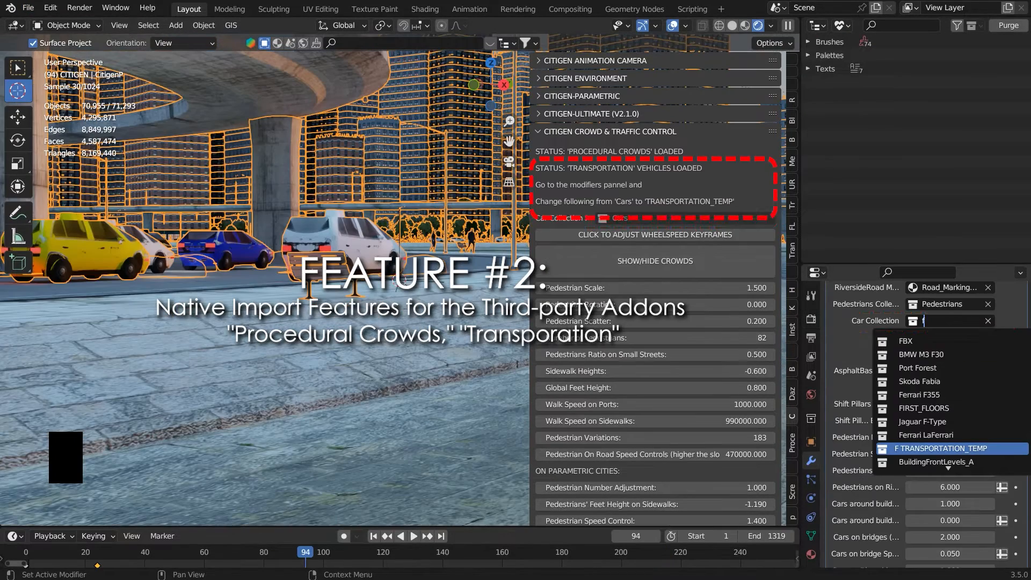
Select TRANSPORTATION_TEMP as the city modifier's car collection
{"action": "left_click", "coordinate": [941, 448]}
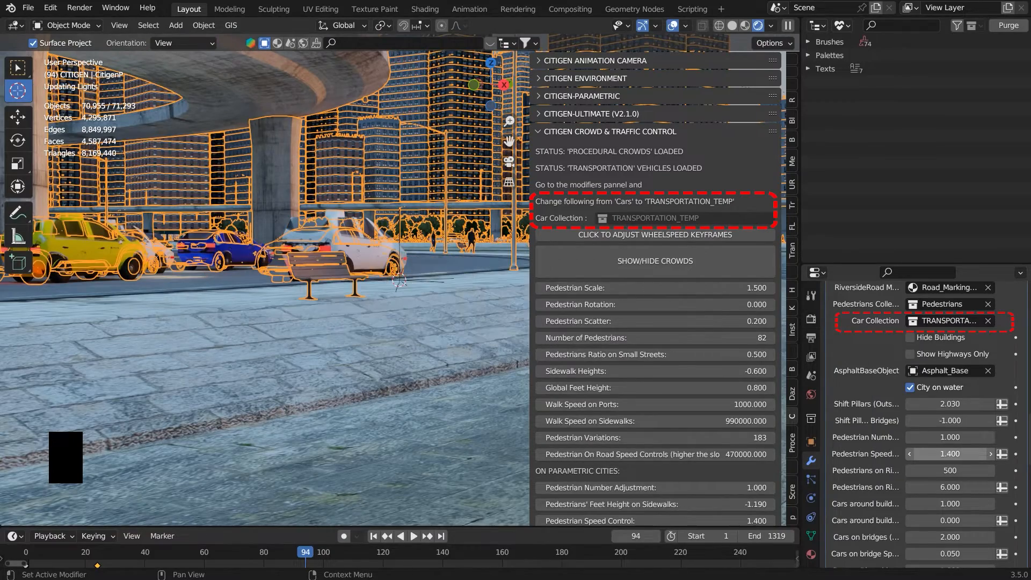